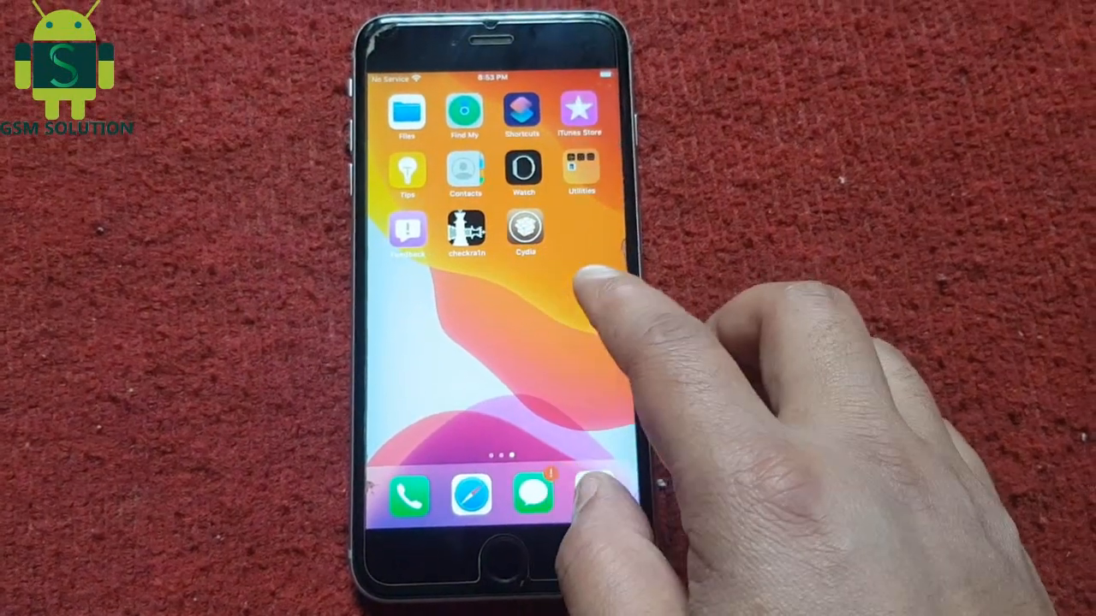
Step: Launch Cydia from the iOS Home Screen
{"action": "left_click", "coordinate": [523, 231]}
{"action": "type", "text": "Fi"}
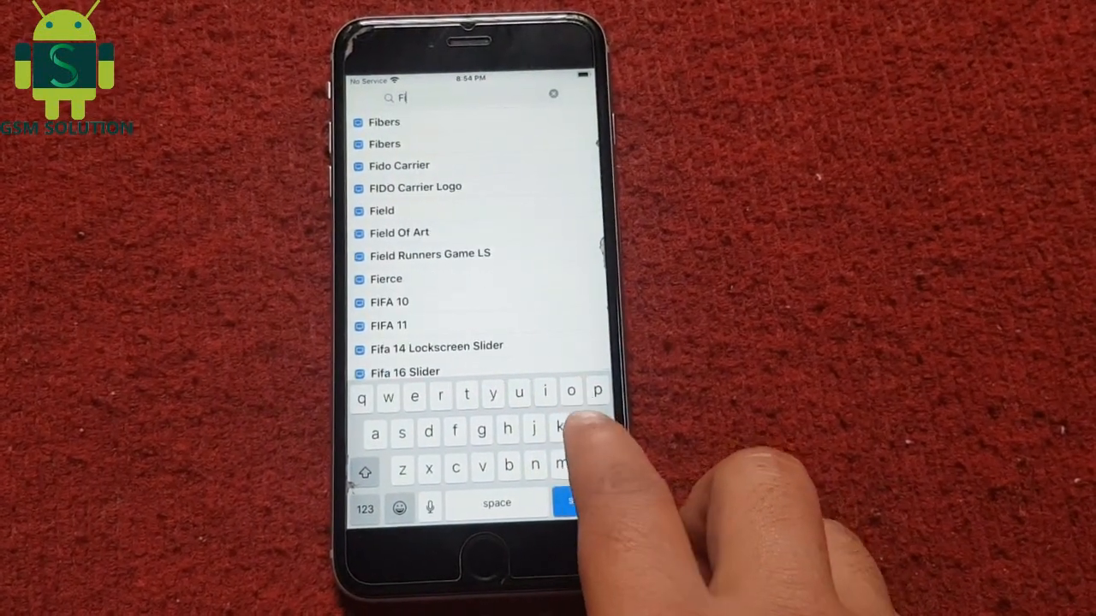
Step: Search for 'Filza' and open the Filza File Manager 3.7.2 details page
{"action": "type", "text": "lza"}
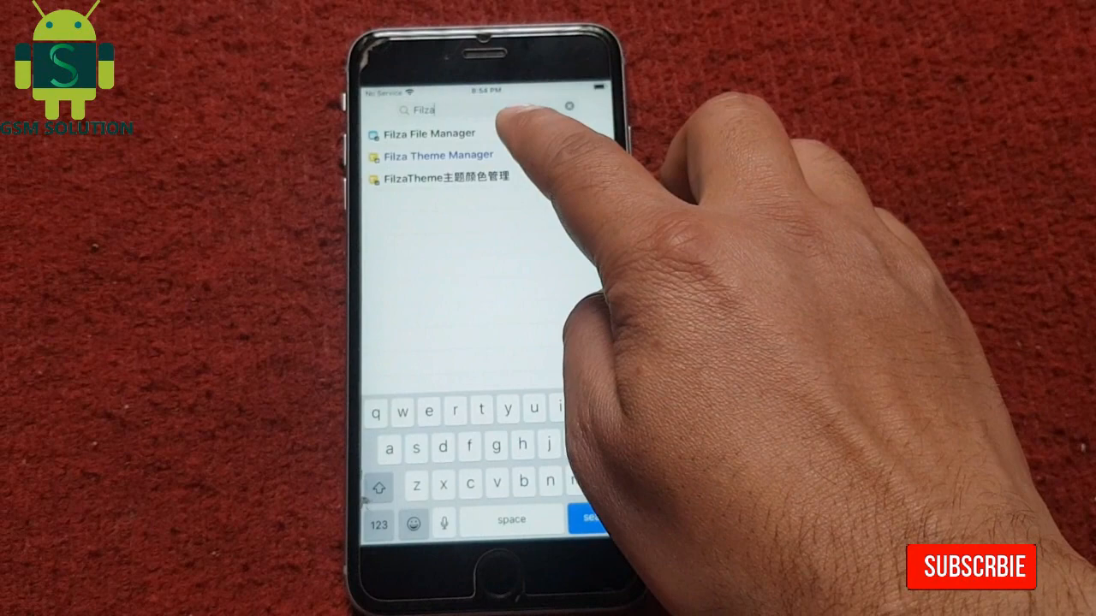
{"action": "left_click", "coordinate": [428, 133]}
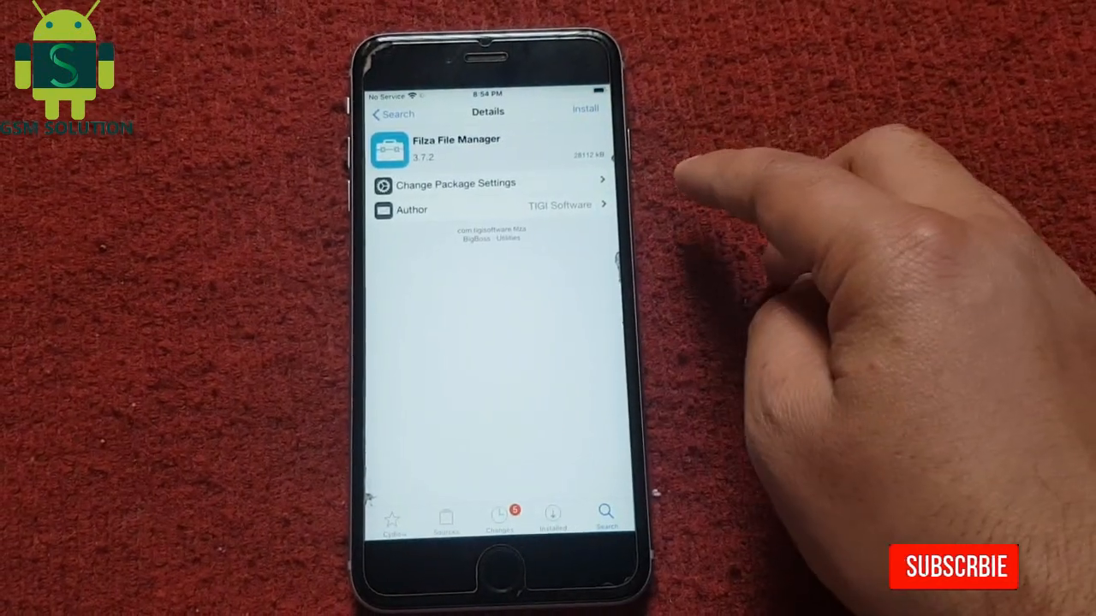